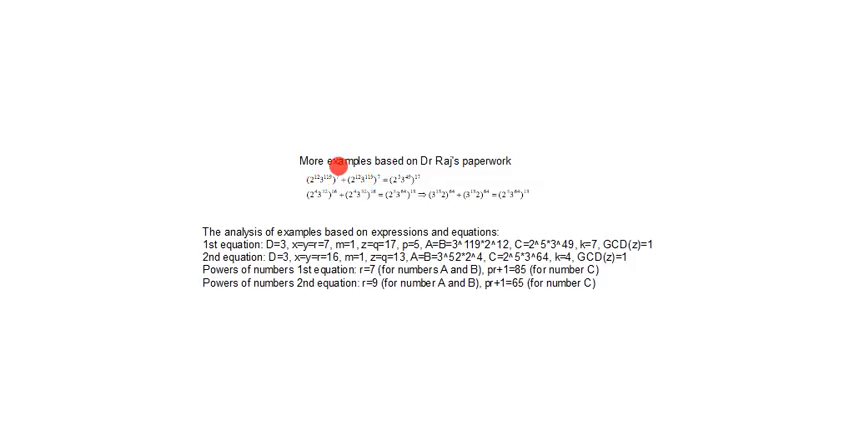
mouse_move(332, 181)
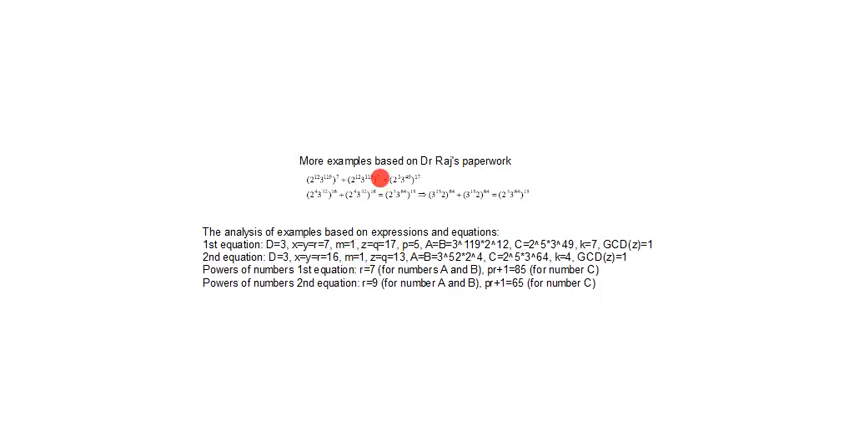
mouse_move(385, 180)
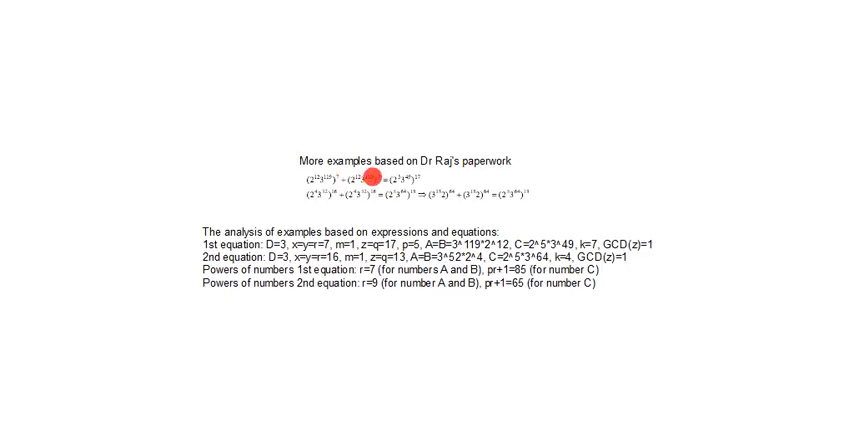
mouse_move(414, 176)
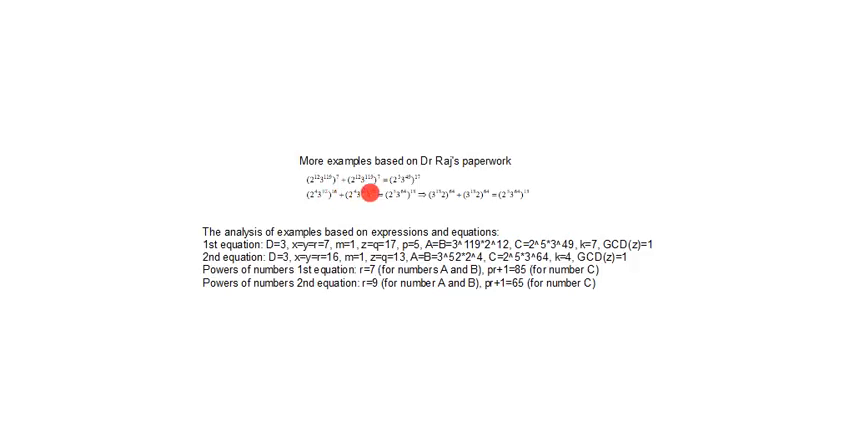
mouse_move(408, 195)
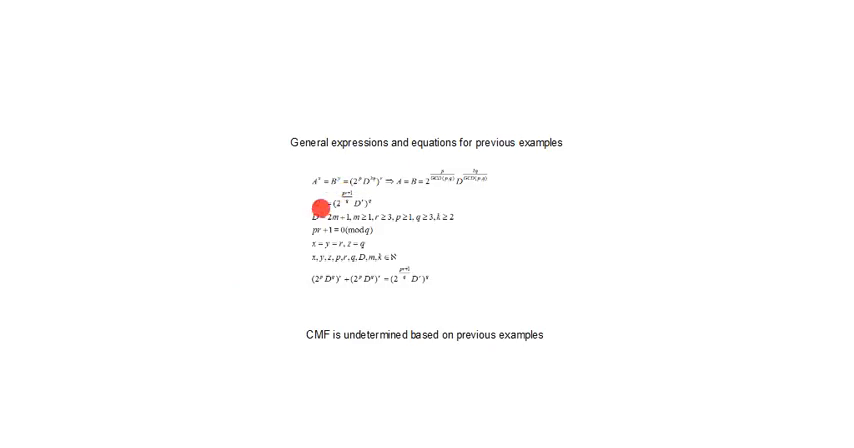
mouse_move(410, 180)
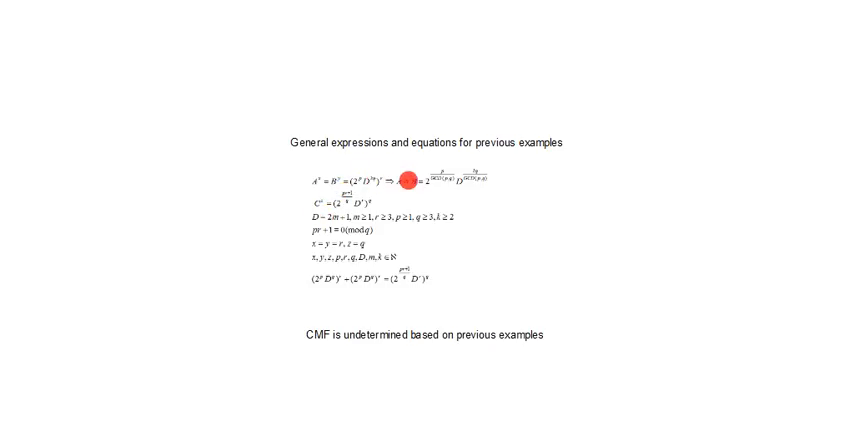